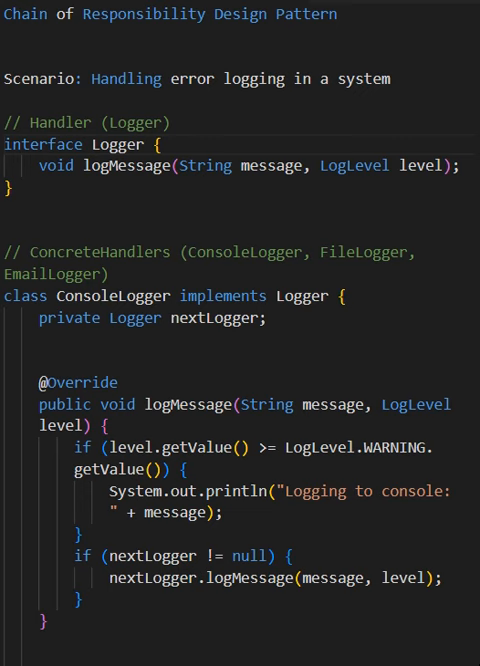
{"action": "scroll", "scroll_direction": "down", "scroll_amount": 3}
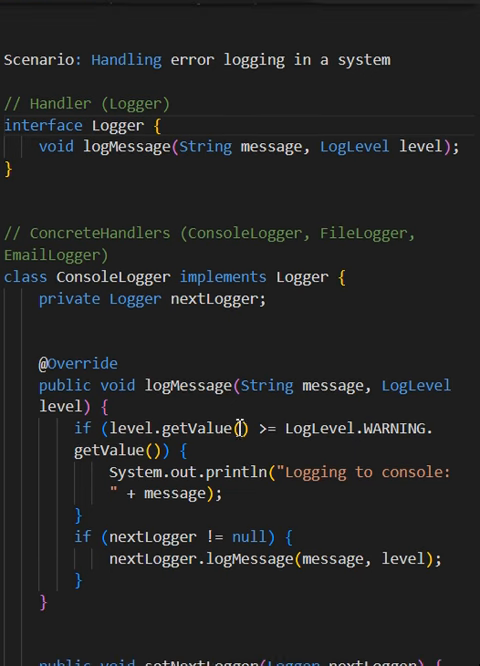
{"action": "scroll", "scroll_direction": "down", "scroll_amount": 3}
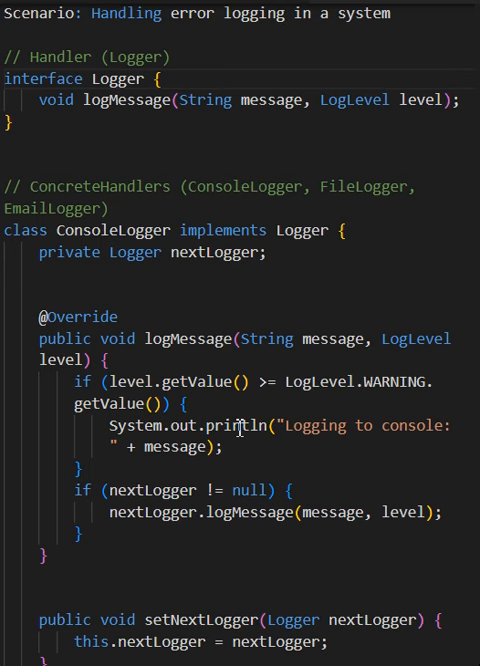
{"action": "scroll", "scroll_direction": "down", "scroll_amount": 3}
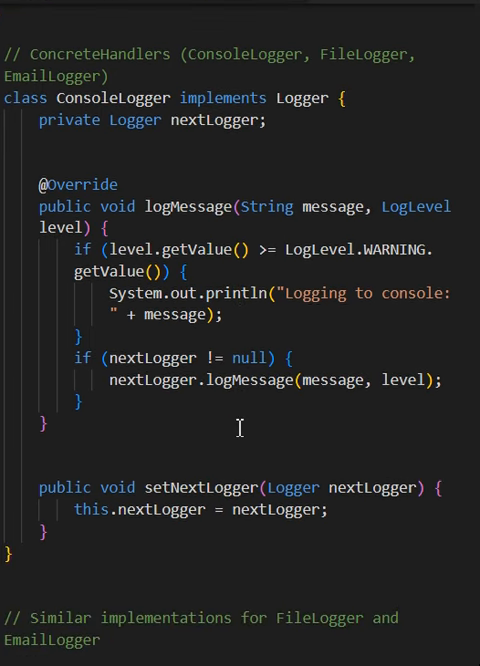
{"action": "scroll", "scroll_direction": "down", "scroll_amount": 3}
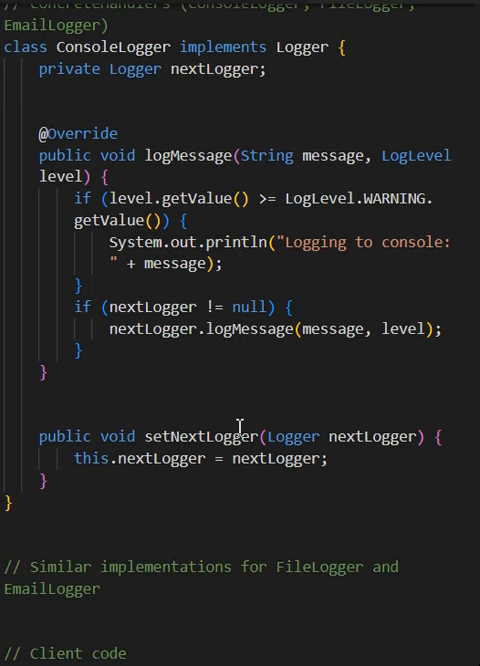
{"action": "scroll", "scroll_direction": "down", "scroll_amount": 3}
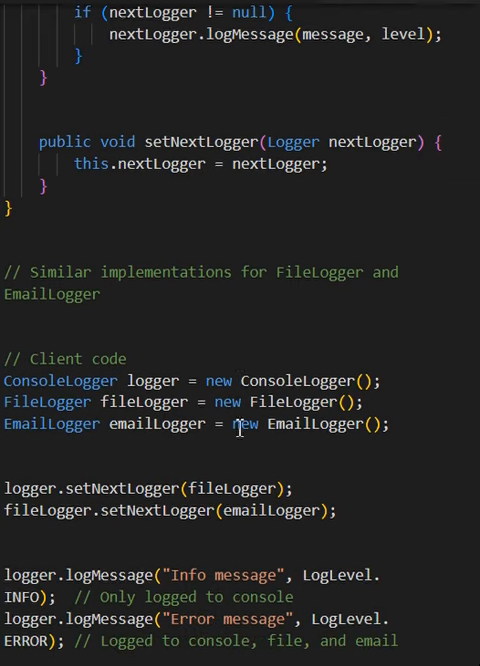
{"action": "scroll", "scroll_direction": "down", "scroll_amount": 3}
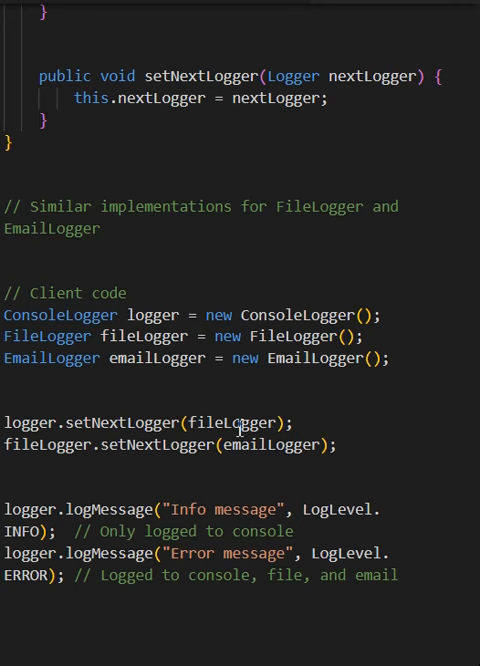
{"action": "scroll", "scroll_direction": "up", "scroll_amount": 3}
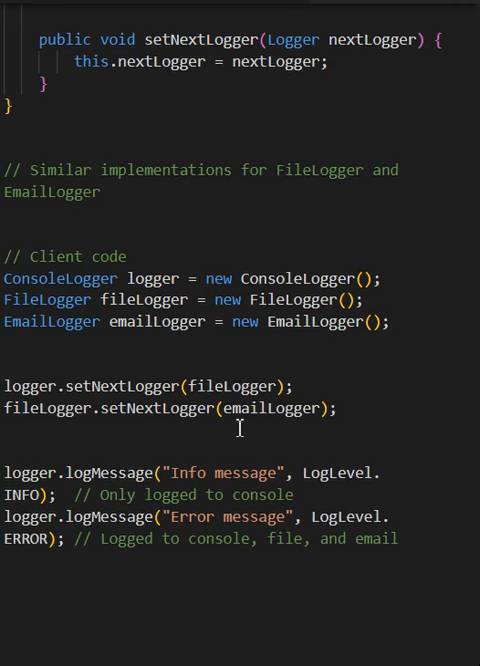